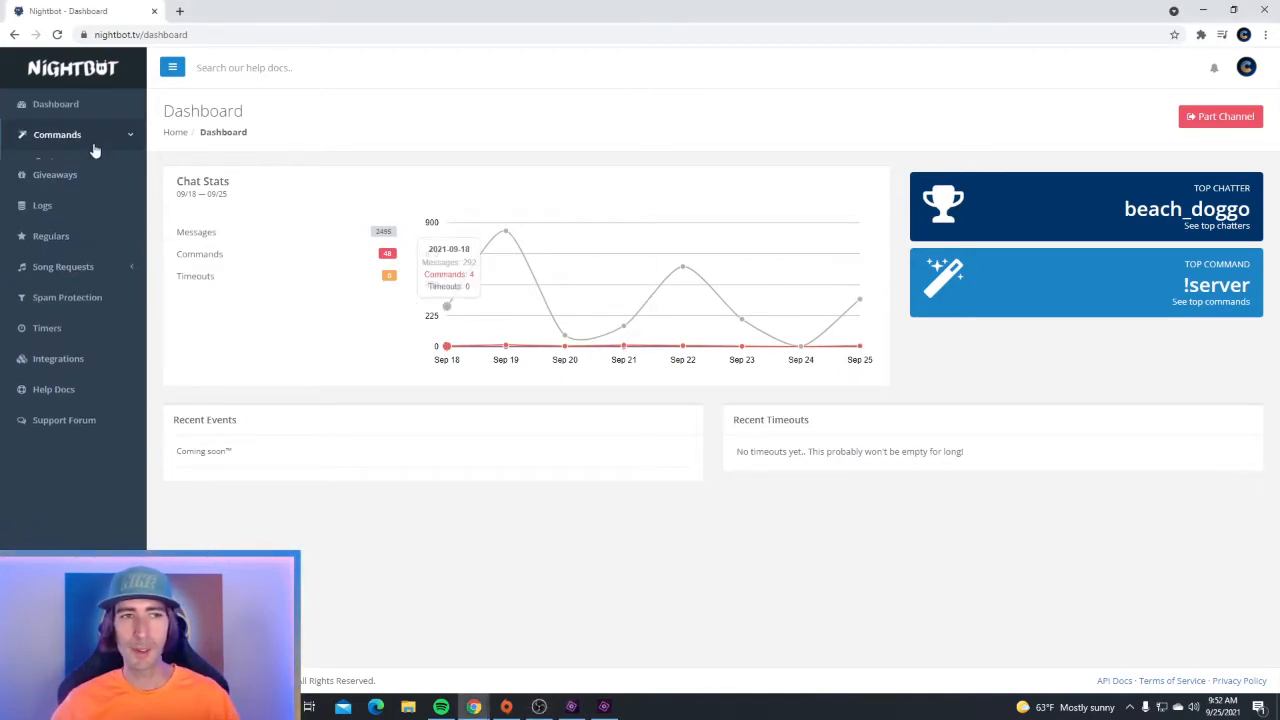
Step: Navigate from the dashboard sidebar to the Custom commands page listing !8ball, !age and !discord
click(56, 134)
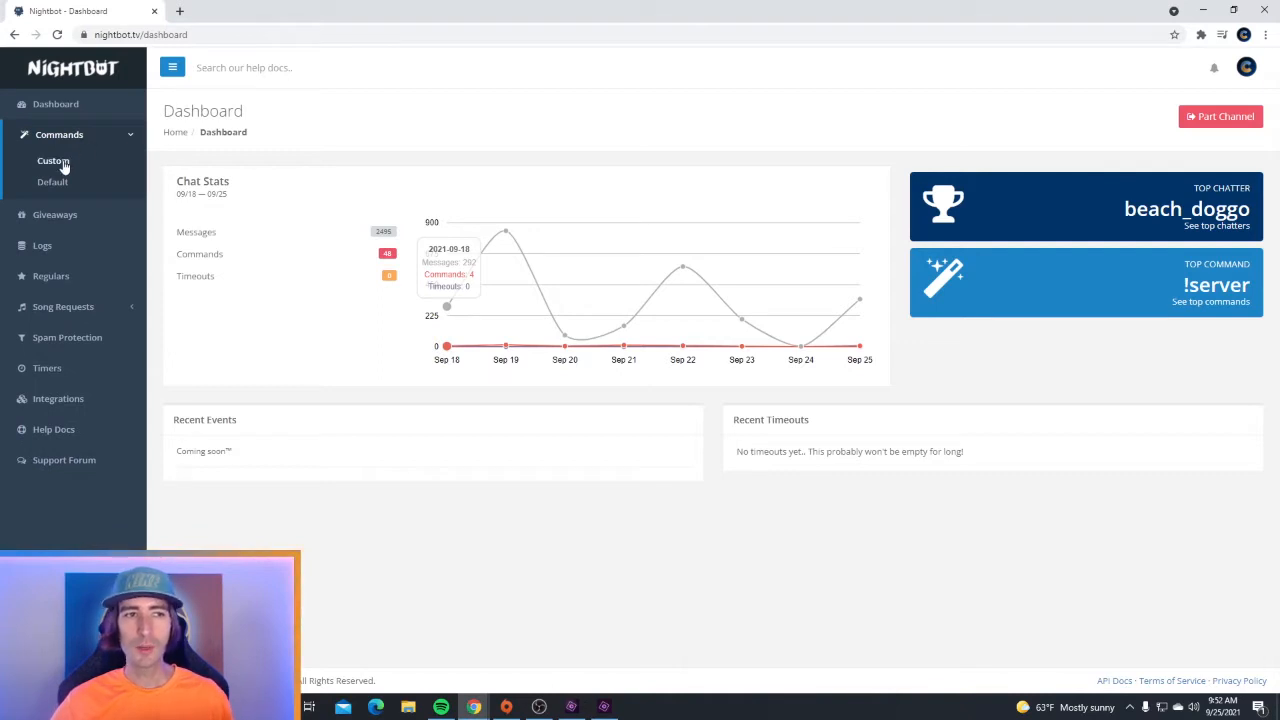
click(52, 160)
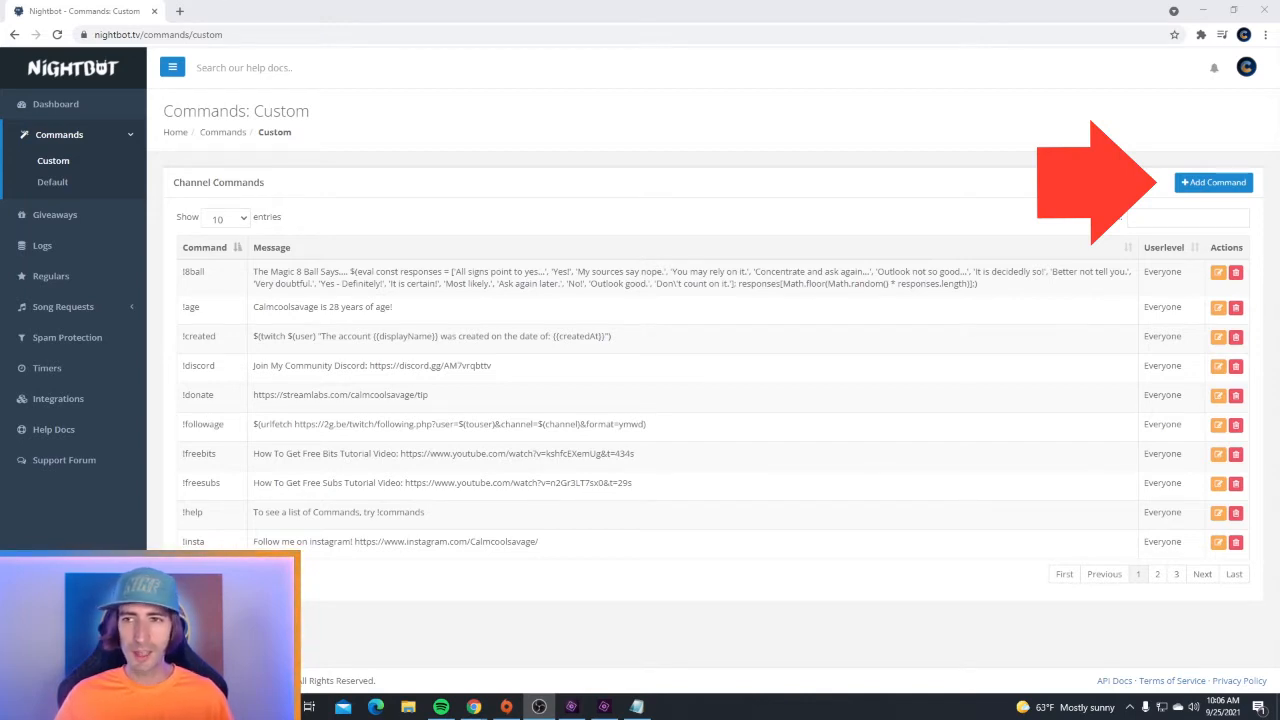
Step: Draft a new command !uptime and fill its message with the stream uptime variable
click(1212, 182)
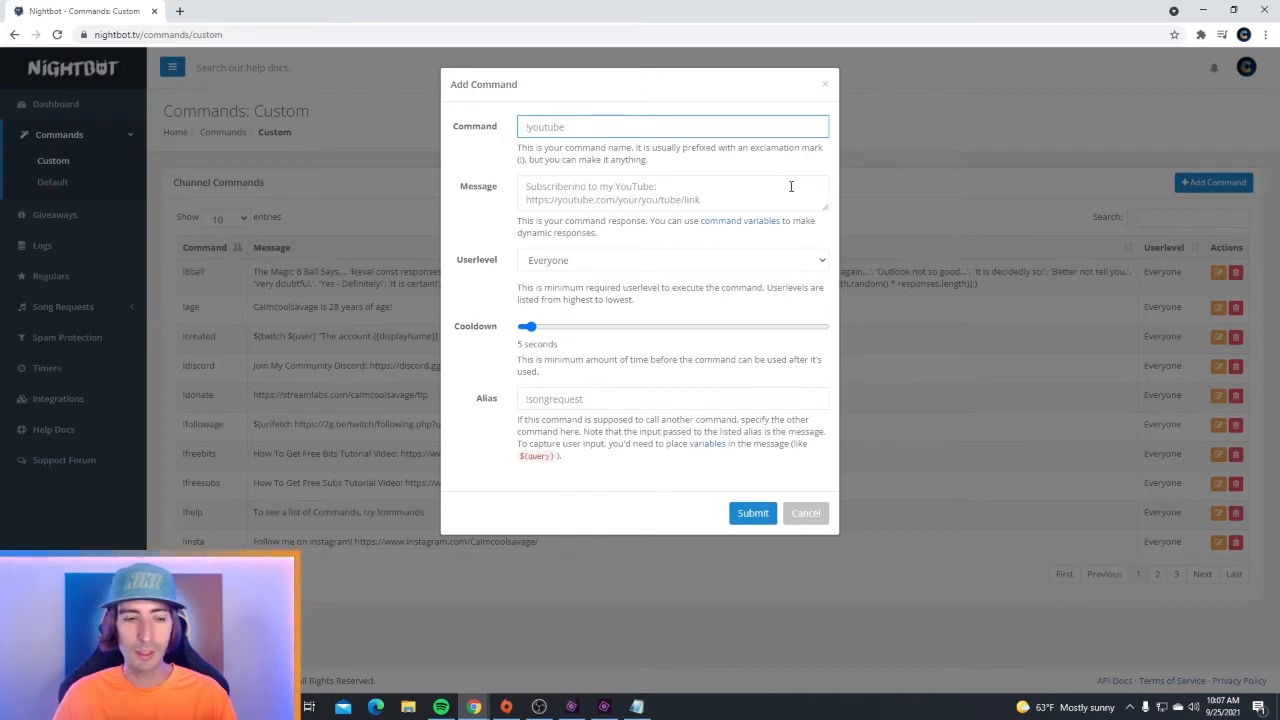
text(!uptime)
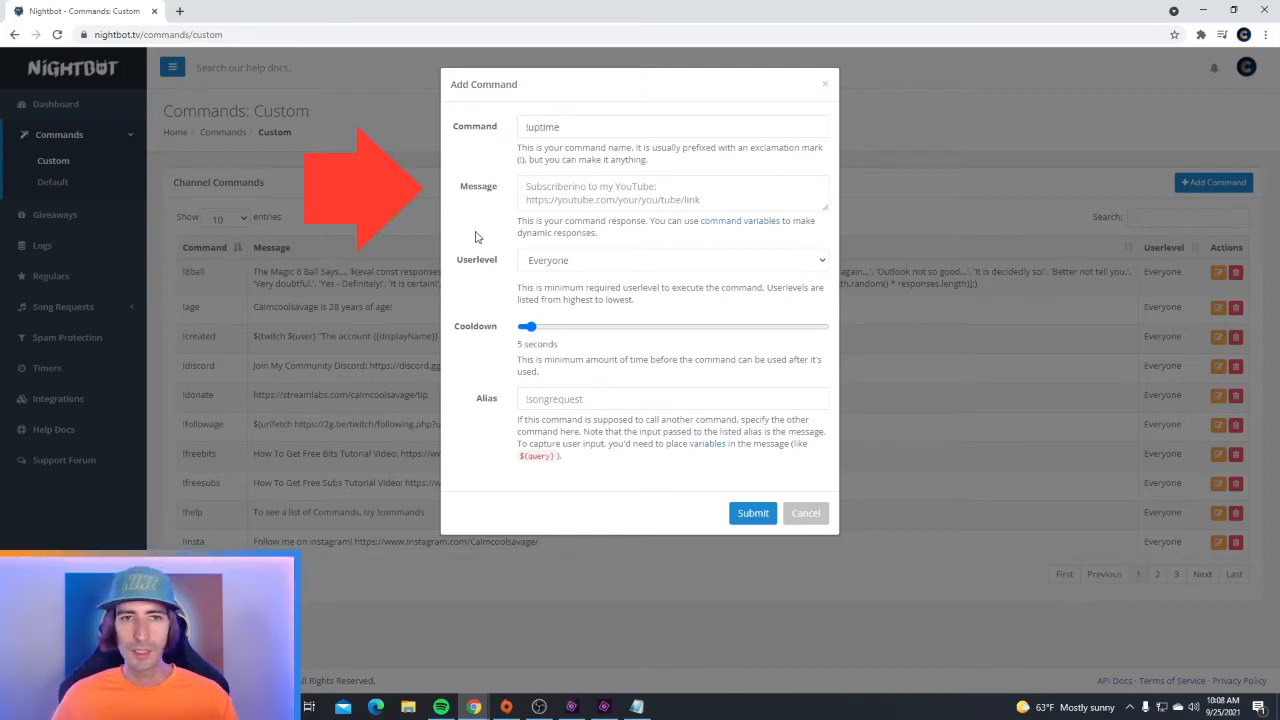
click(670, 192)
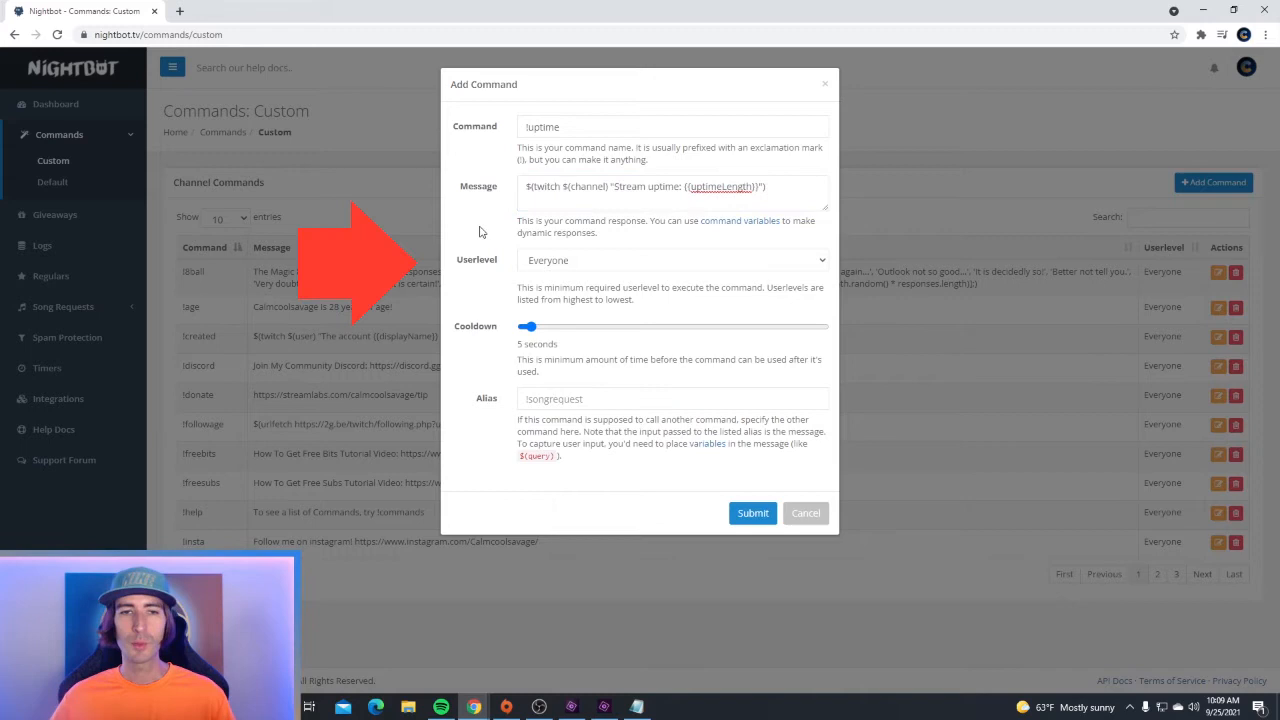
mouse_move(576, 268)
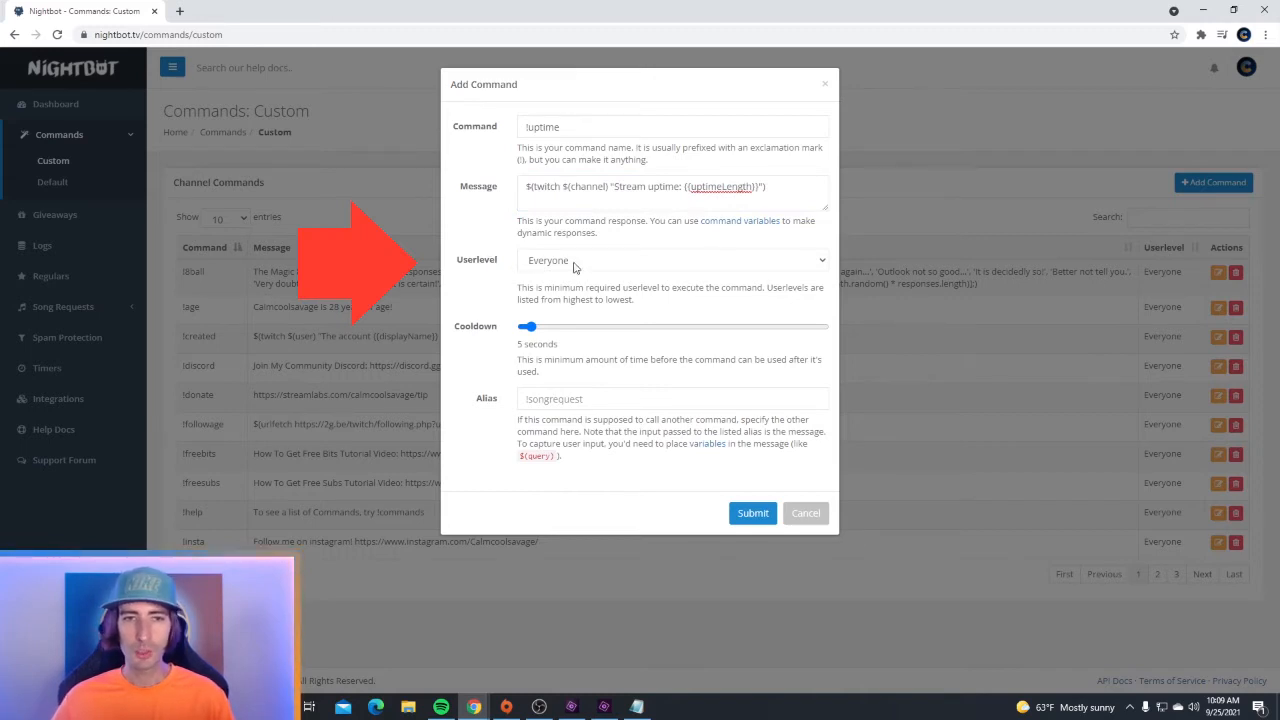
Step: Try the Moderator userlevel for !uptime, then settle on Everyone
click(670, 260)
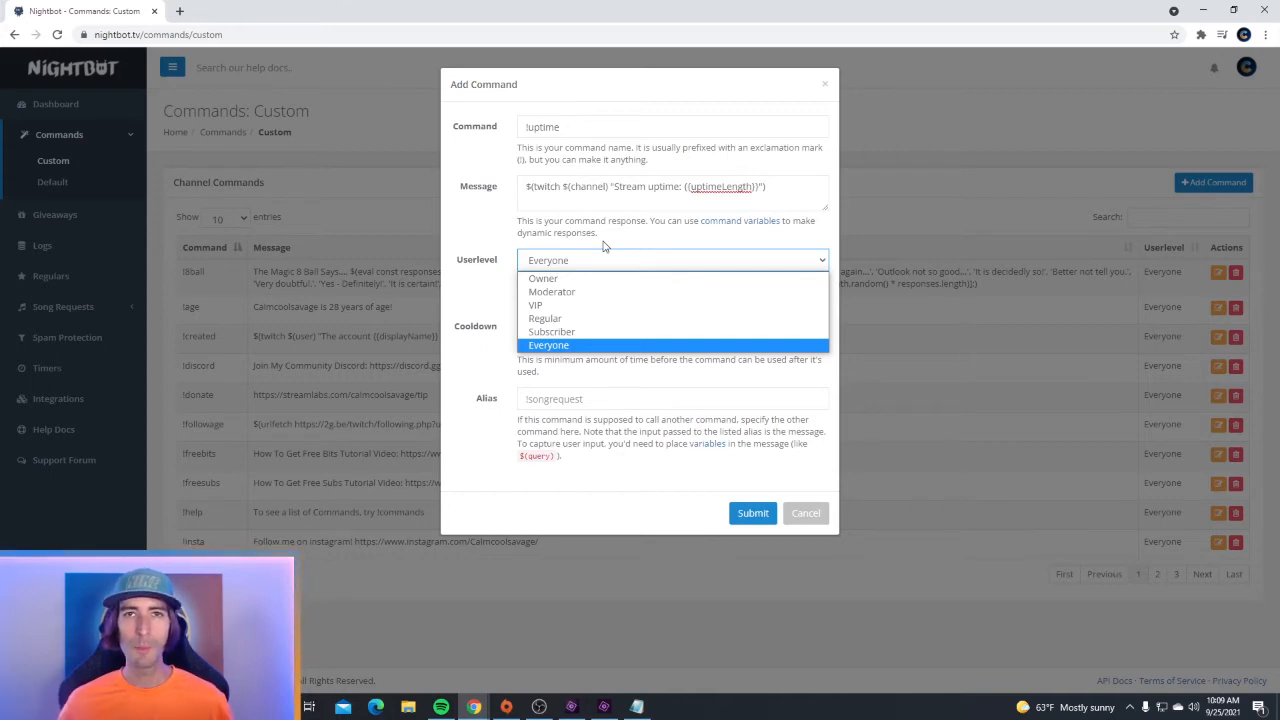
mouse_move(584, 276)
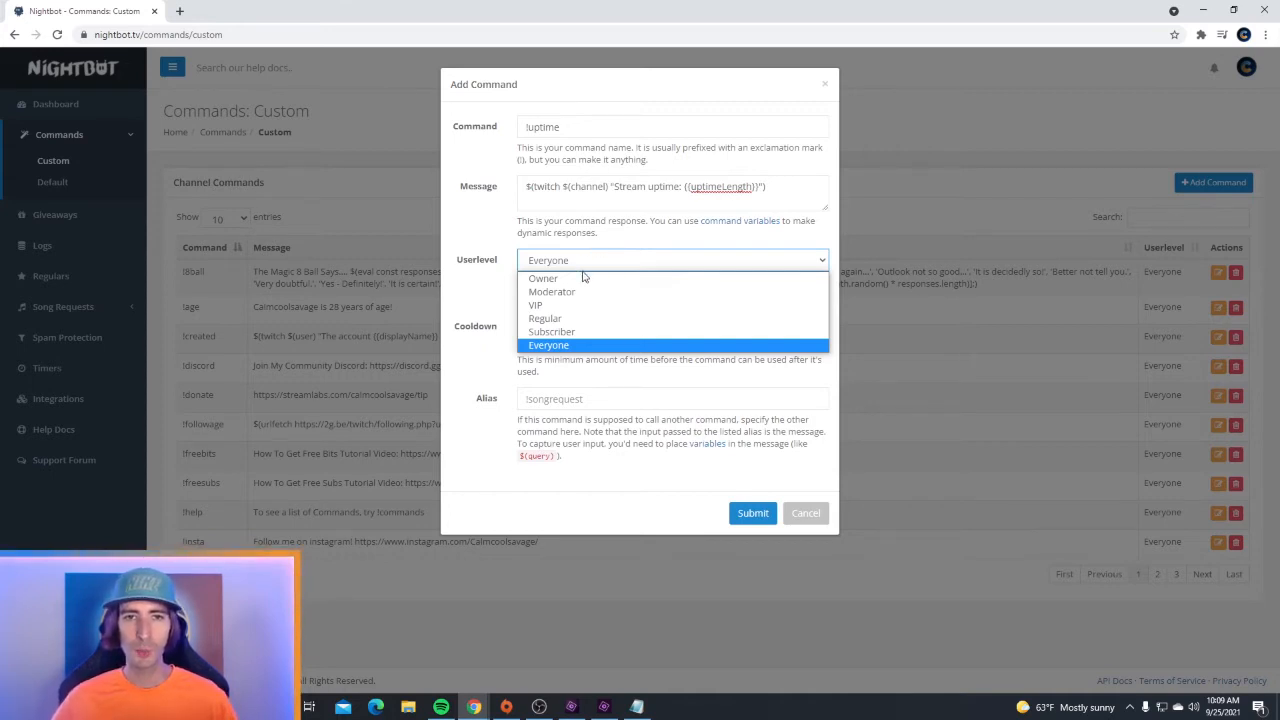
mouse_move(584, 292)
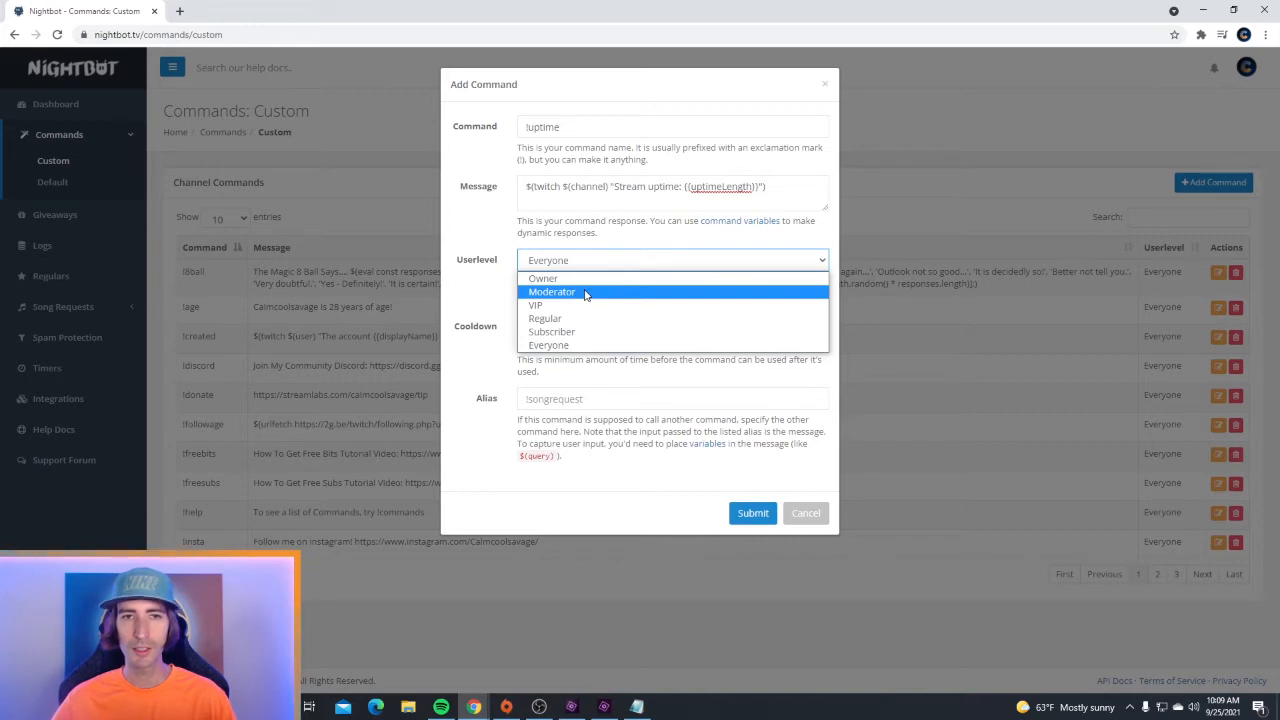
click(552, 292)
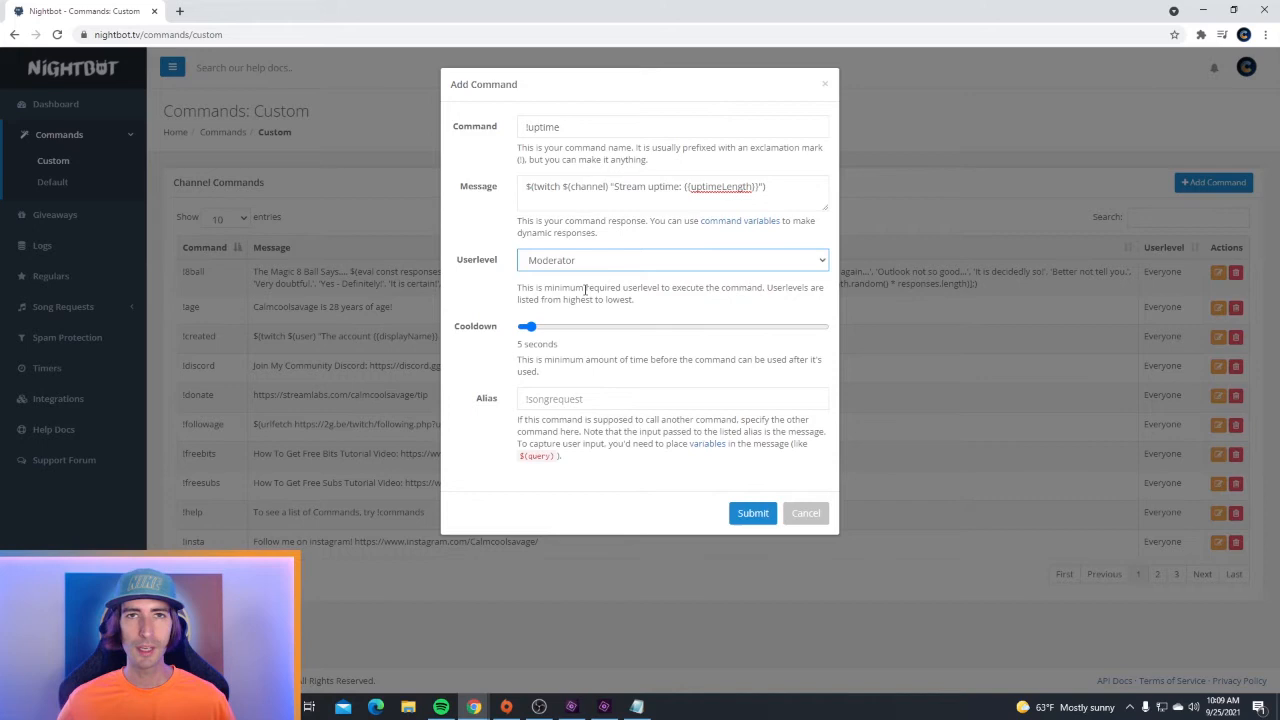
click(672, 260)
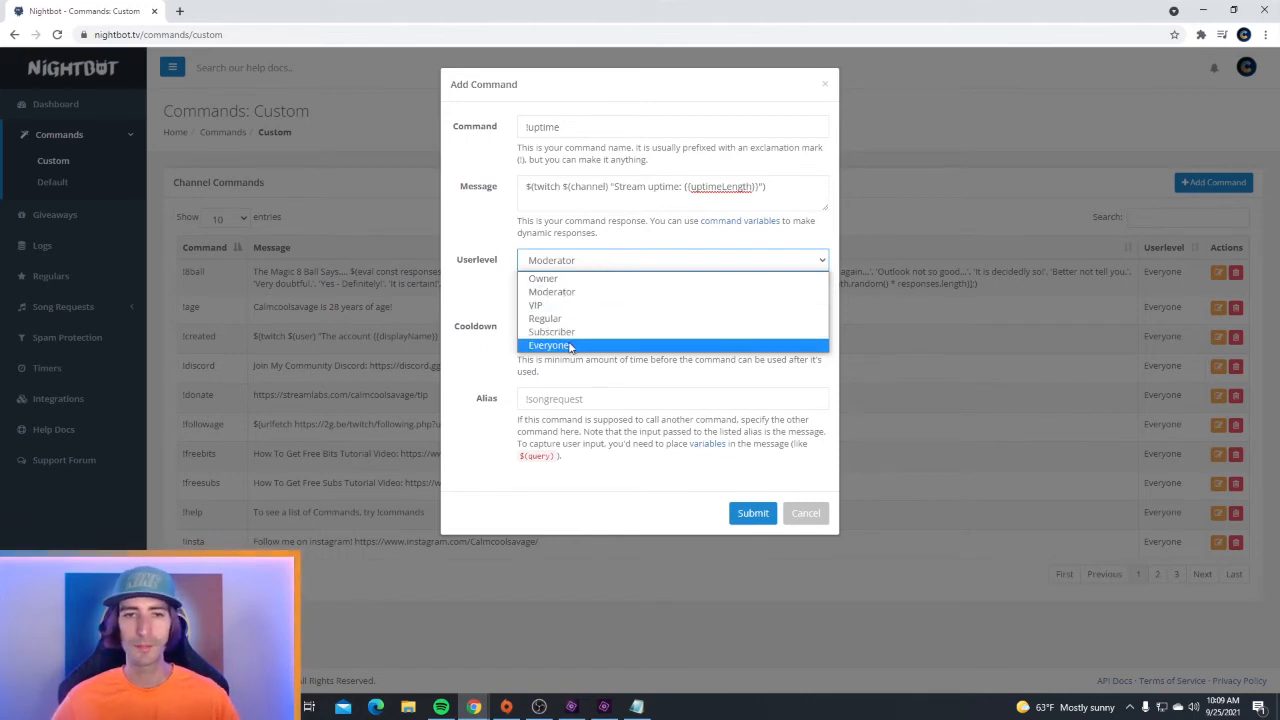
click(550, 344)
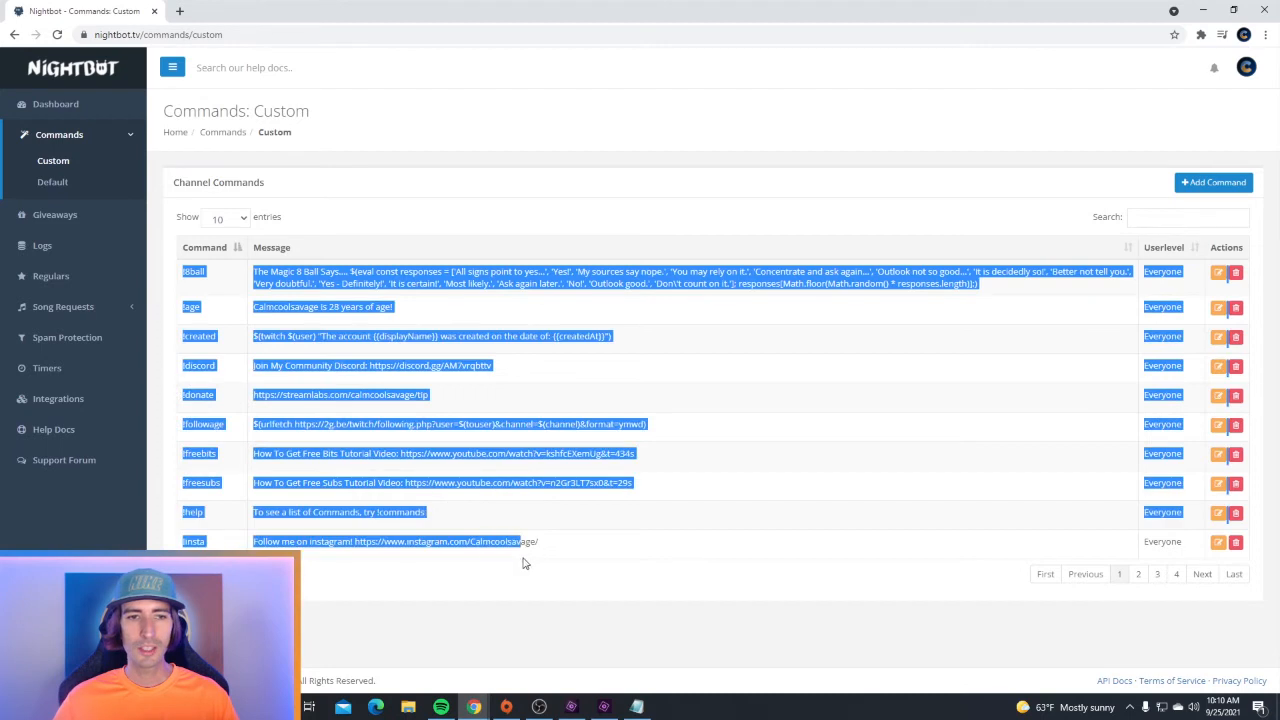
Step: Visit the Calm Cool Community Discord server options to get an invite link
click(1212, 182)
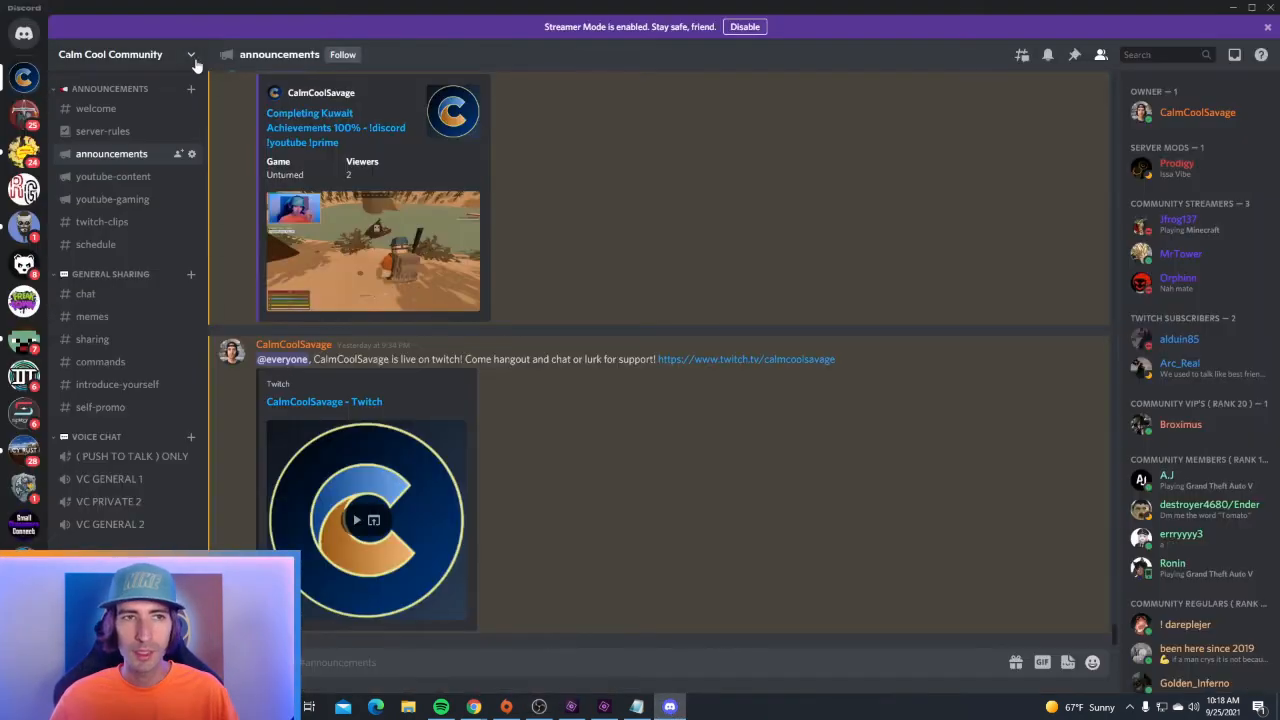
click(110, 54)
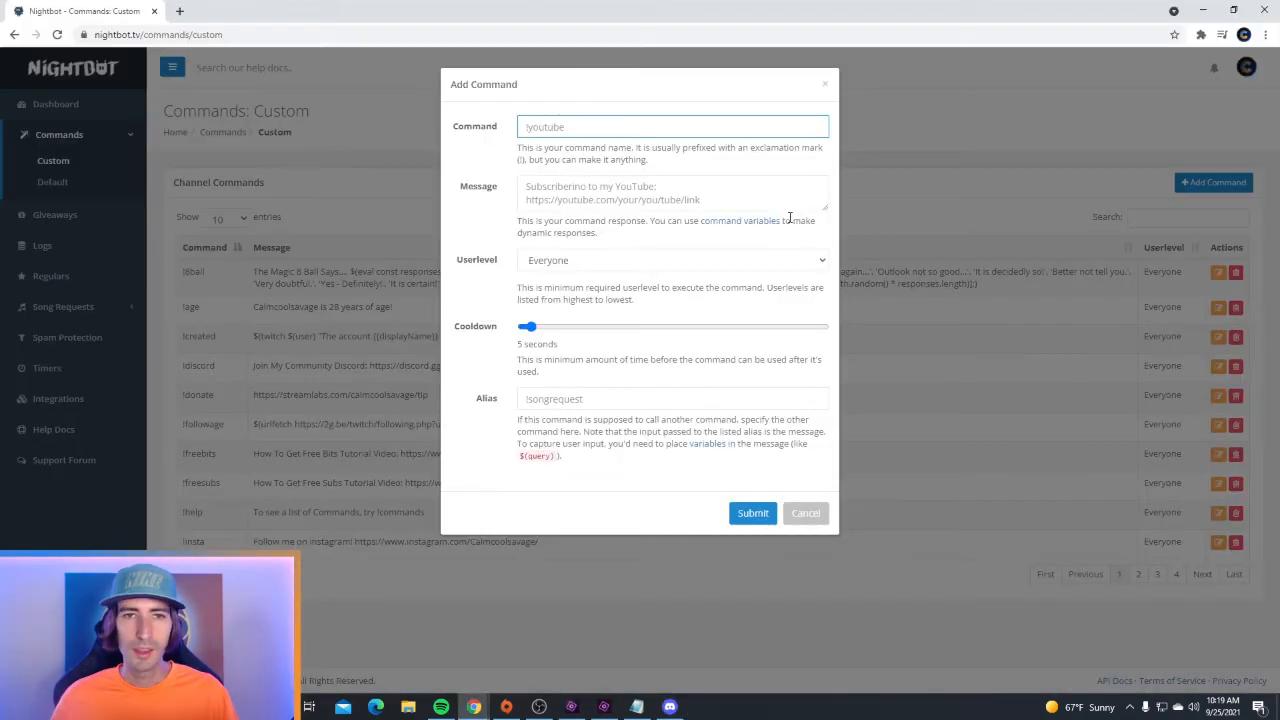
click(672, 126)
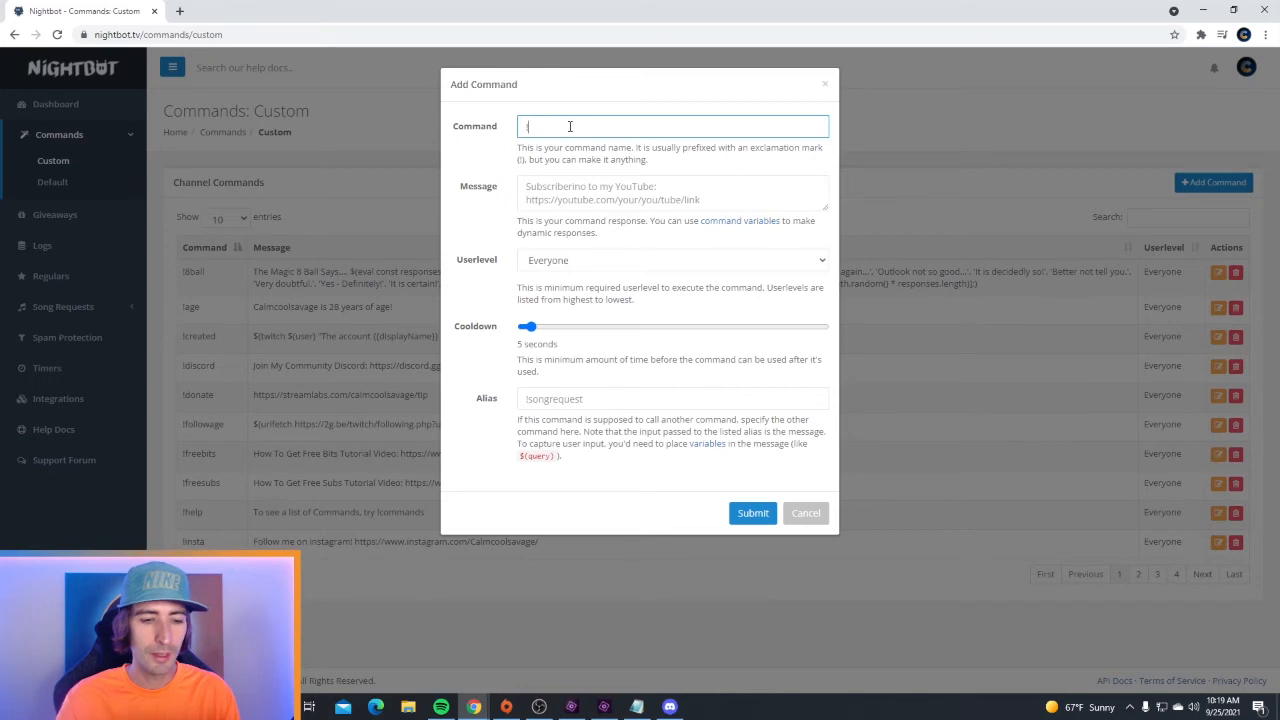
text(!discord)
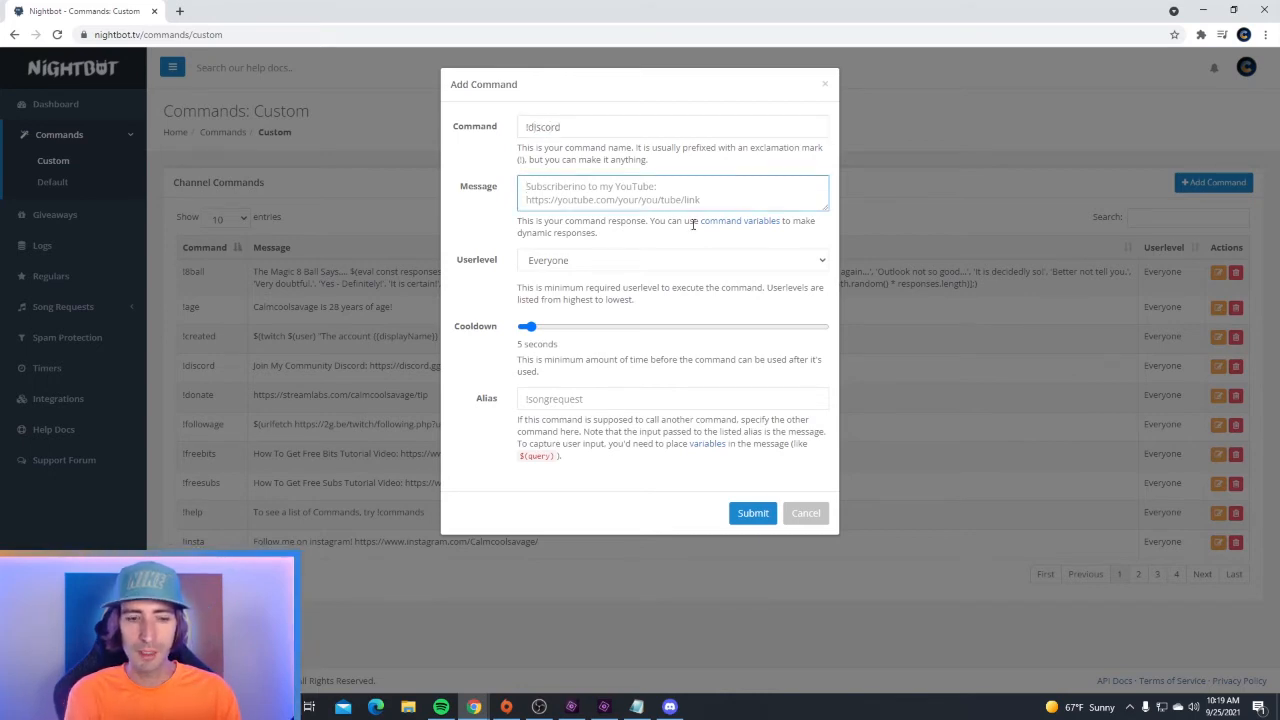
text(join our community!)
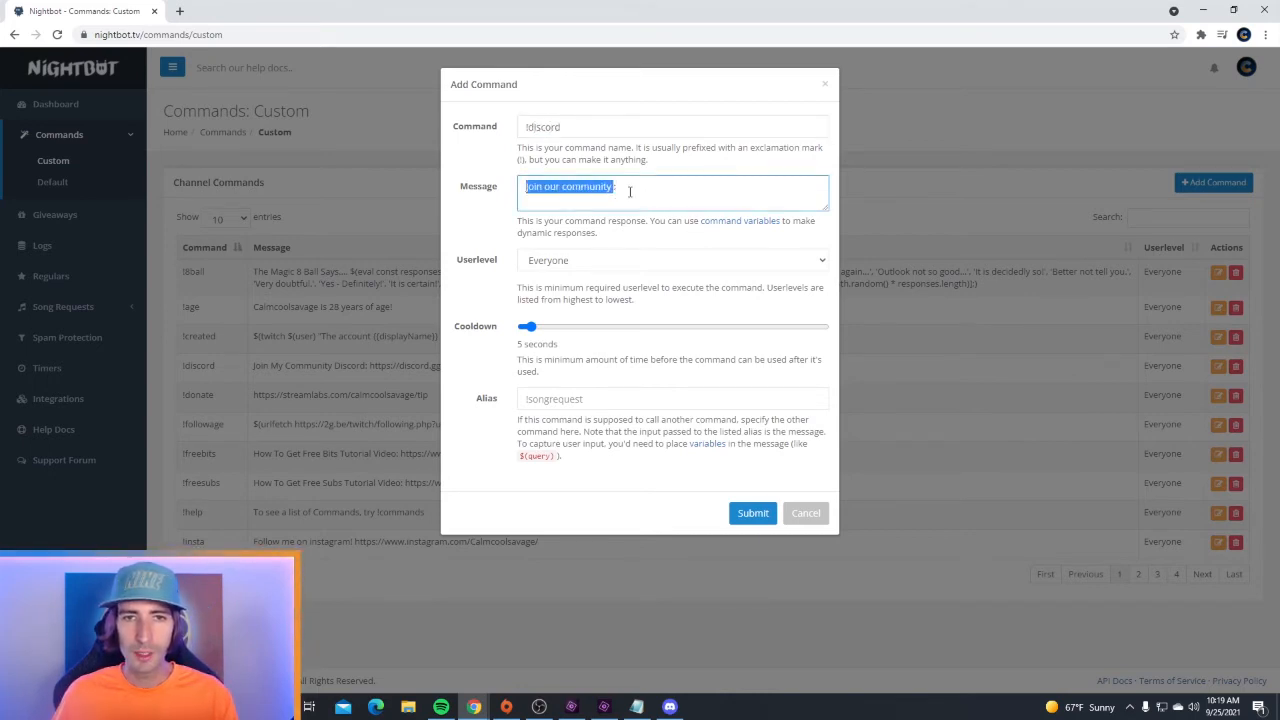
text(https://discord.gg/UaUzFQdy)
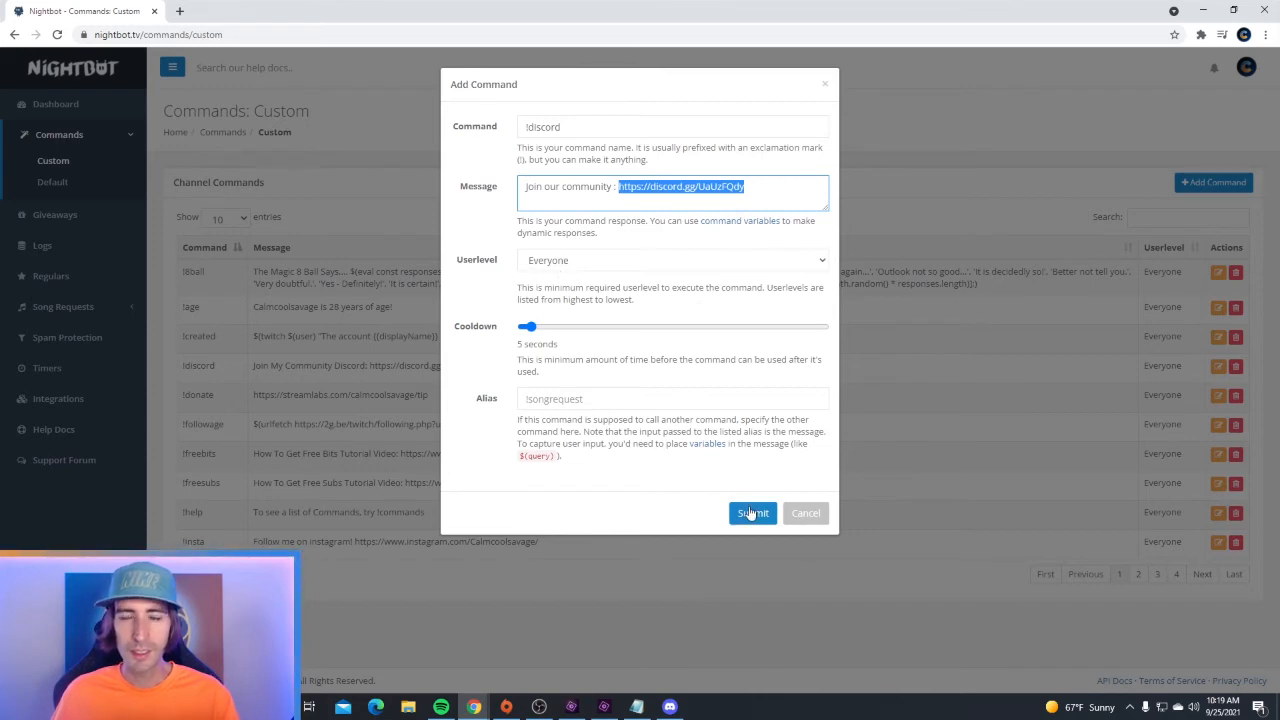
click(752, 512)
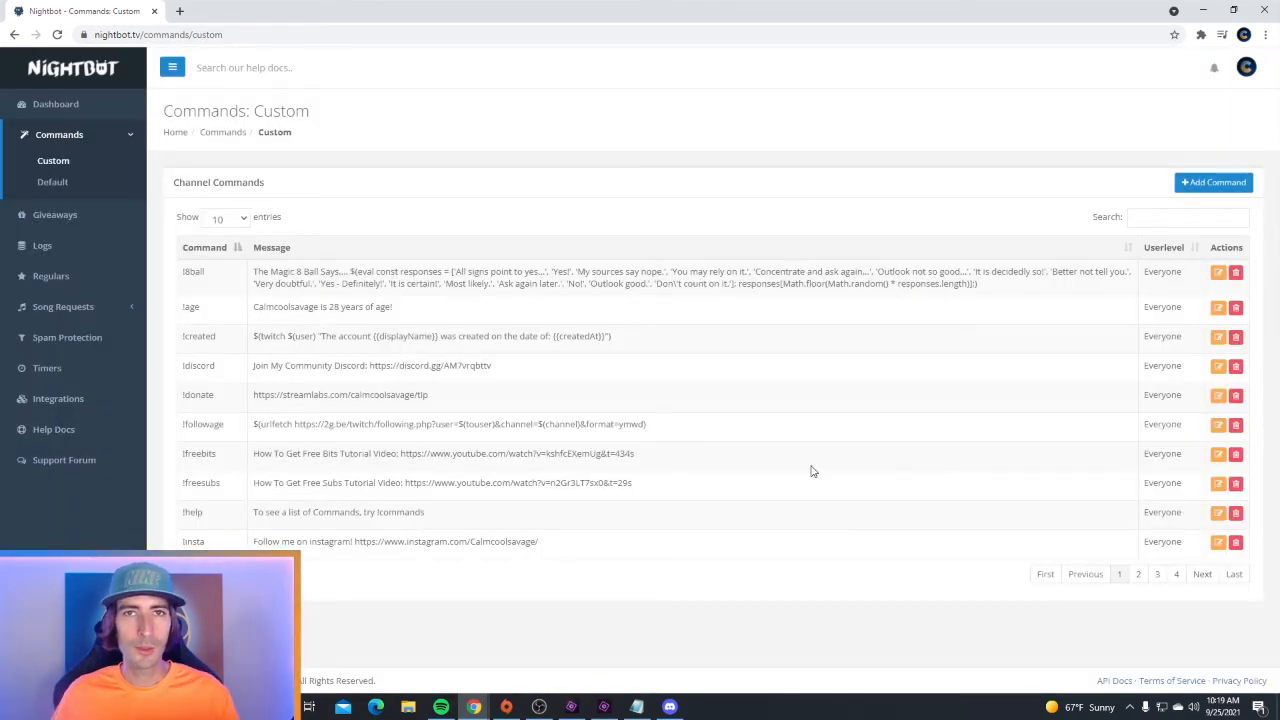